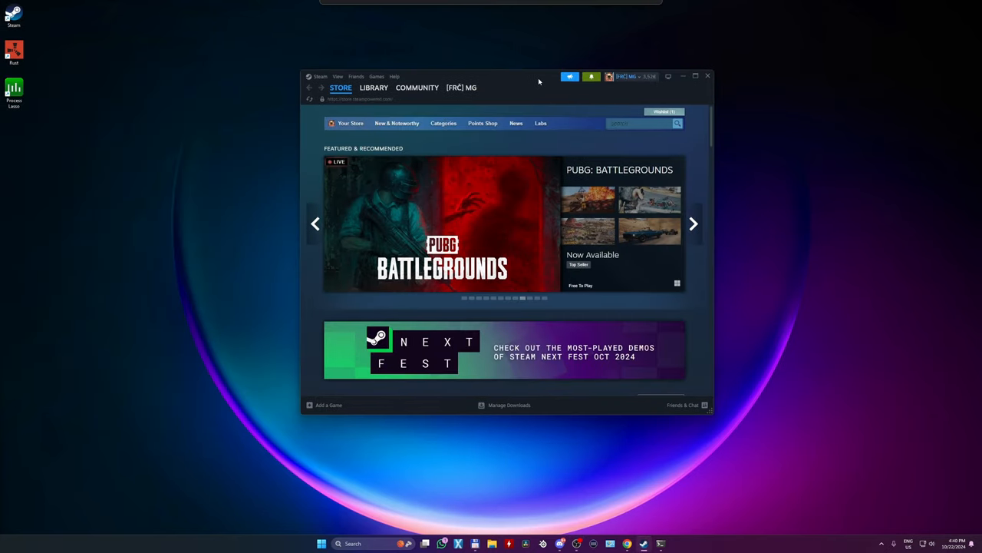
- From the Steam library home, open Rust's Properties on the Installed Files page
{"action": "left_click", "coordinate": [374, 87]}
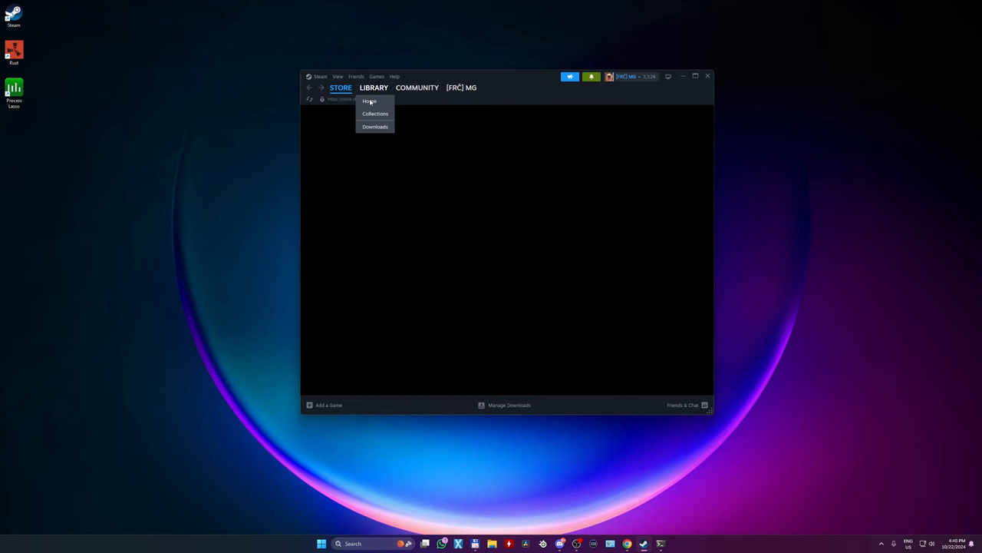
{"action": "left_click", "coordinate": [369, 100]}
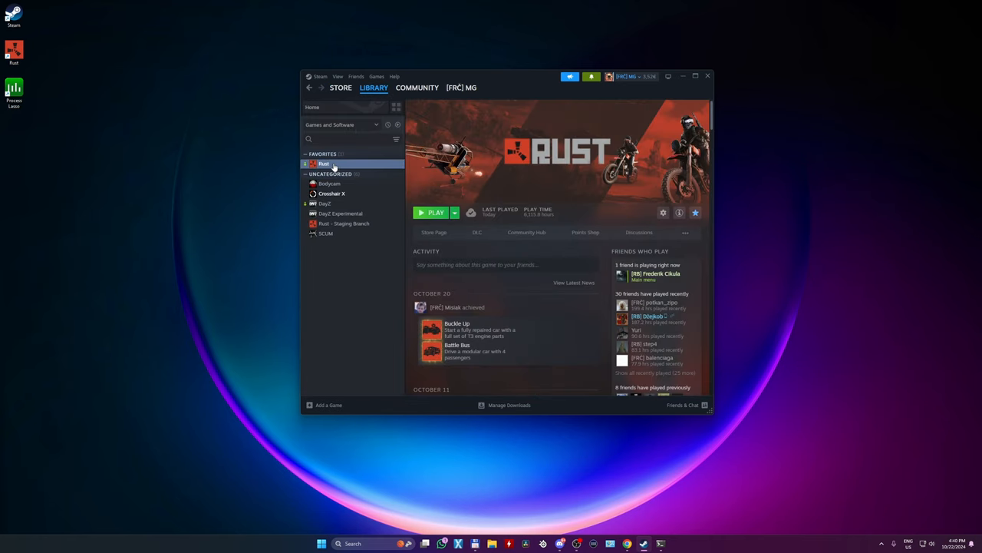
{"action": "left_click", "coordinate": [664, 213]}
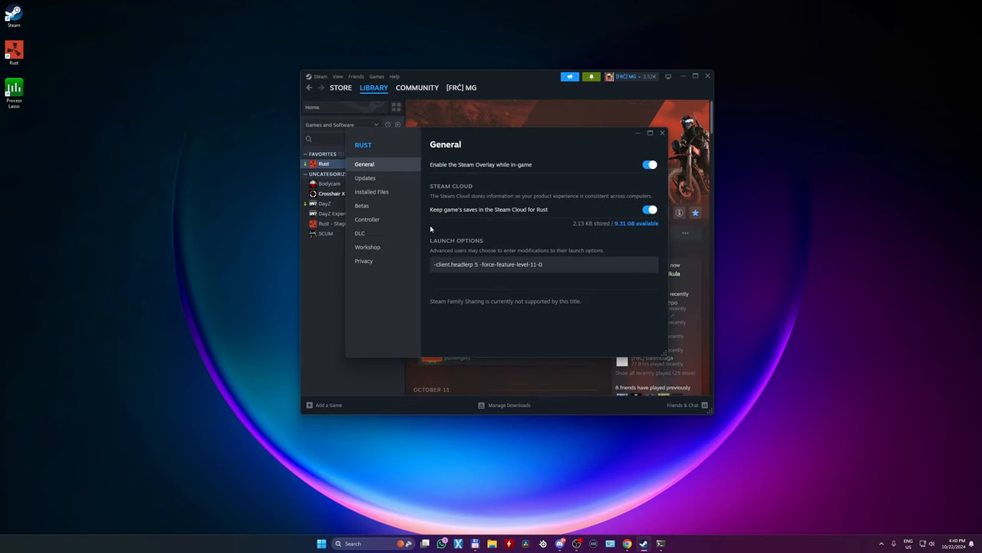
{"action": "left_click", "coordinate": [372, 191]}
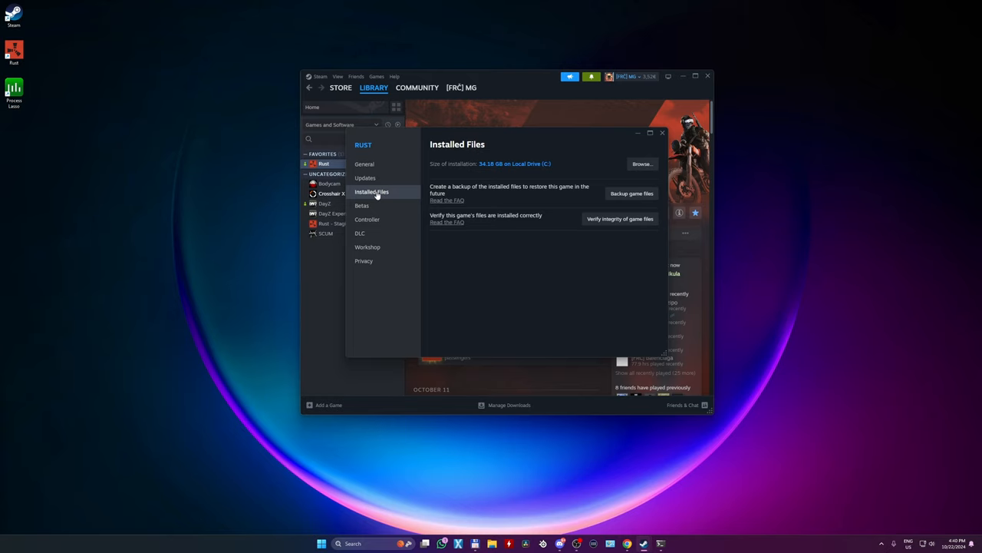
{"action": "mouse_move", "coordinate": [625, 159]}
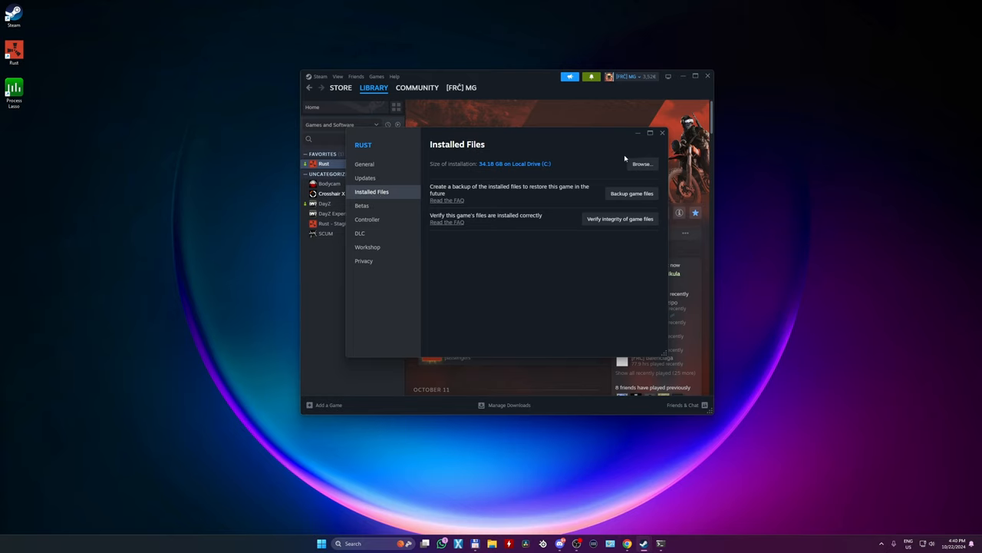
- Browse to Rust's install folder and disable fullscreen optimizations for RustClient.exe
{"action": "left_click", "coordinate": [642, 163]}
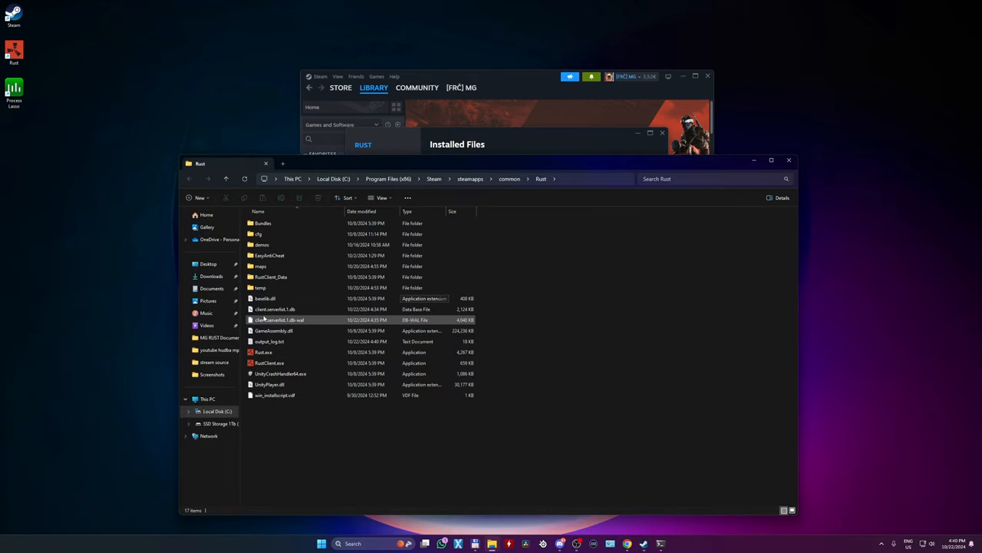
{"action": "left_click", "coordinate": [270, 362]}
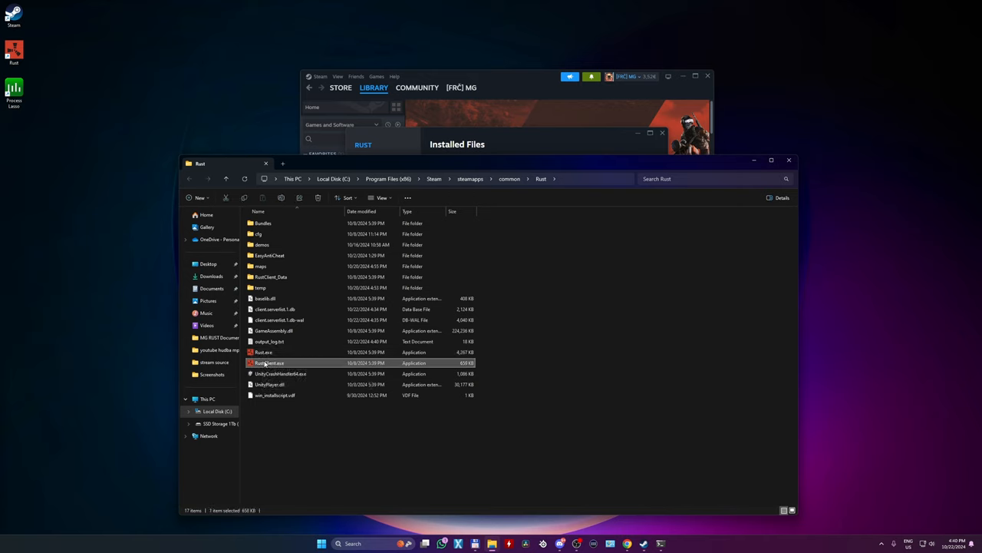
{"action": "right_click", "coordinate": [269, 362]}
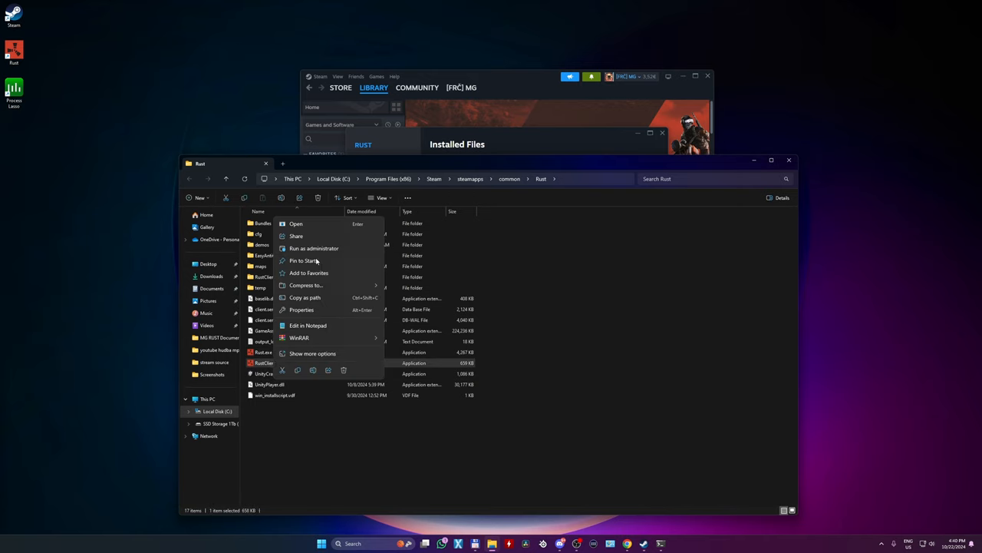
{"action": "left_click", "coordinate": [313, 353]}
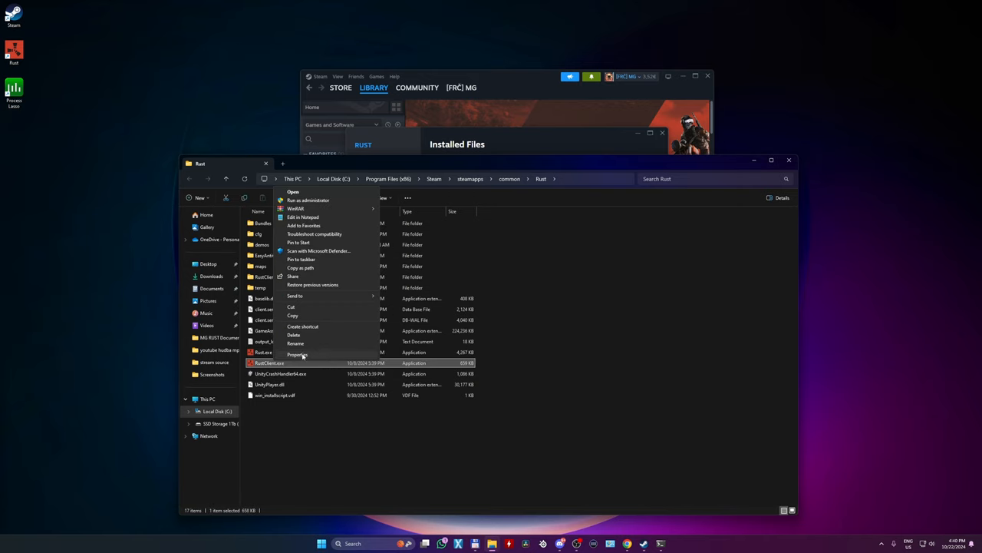
{"action": "left_click", "coordinate": [298, 353]}
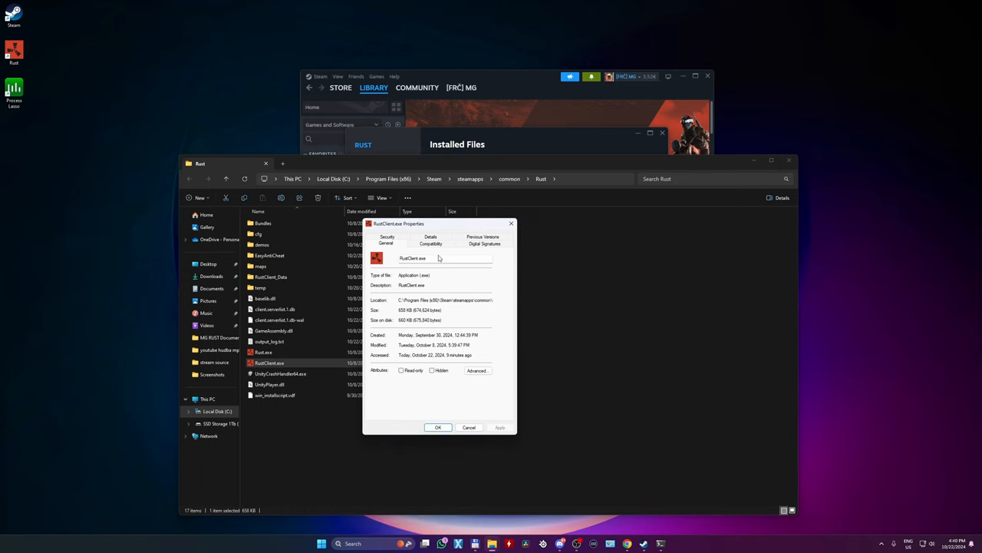
{"action": "left_click", "coordinate": [430, 243]}
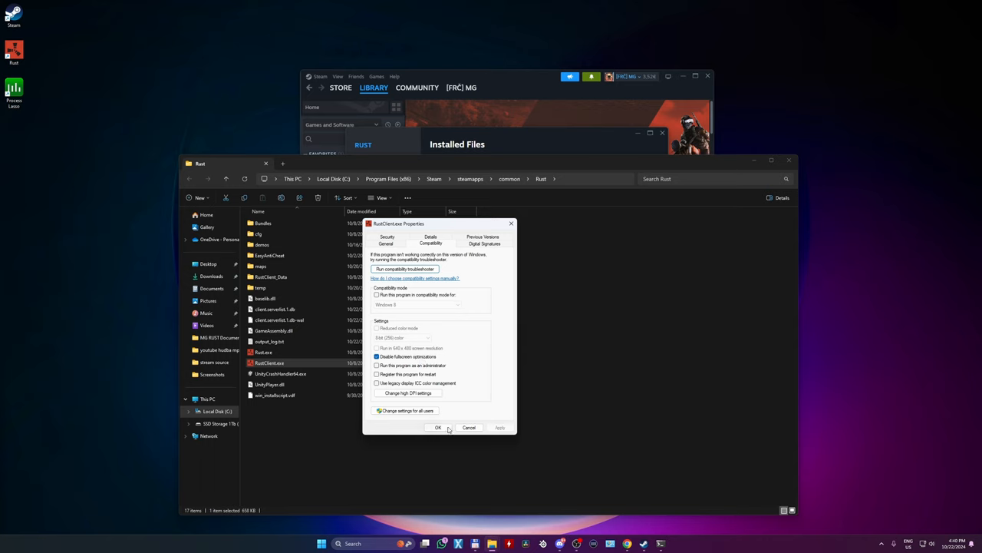
{"action": "left_click", "coordinate": [438, 428]}
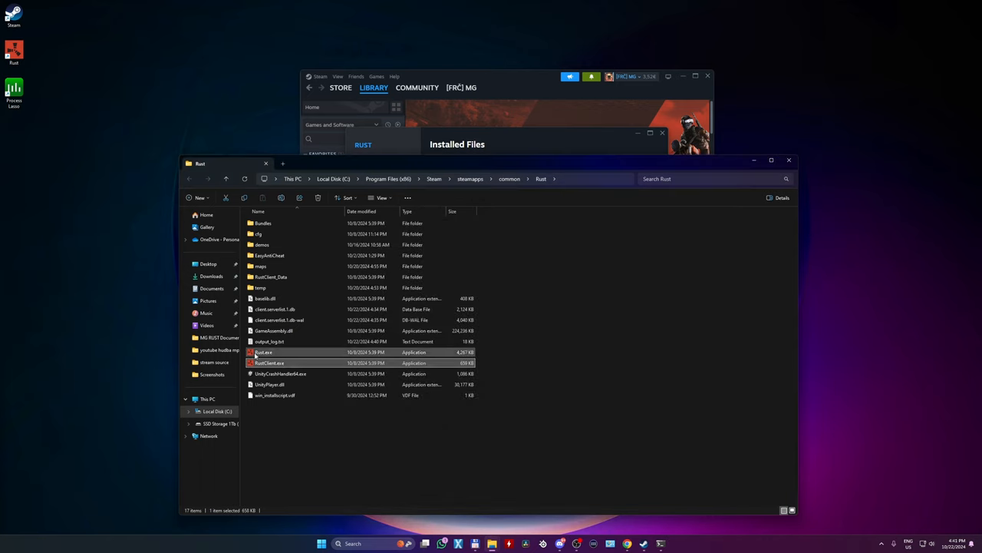
- Review Rust.exe's Compatibility settings, then close the Rust game folder window
{"action": "right_click", "coordinate": [263, 351]}
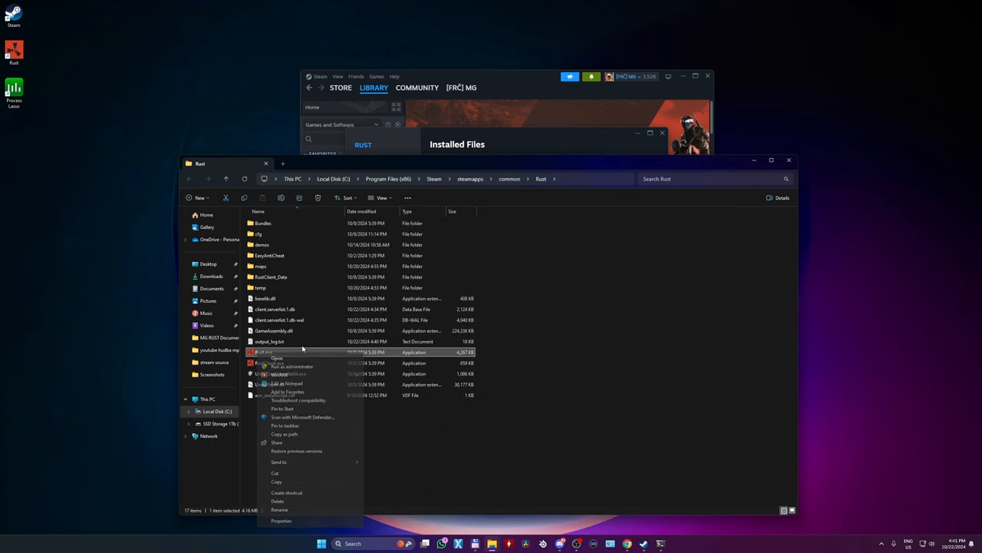
{"action": "left_click", "coordinate": [281, 520]}
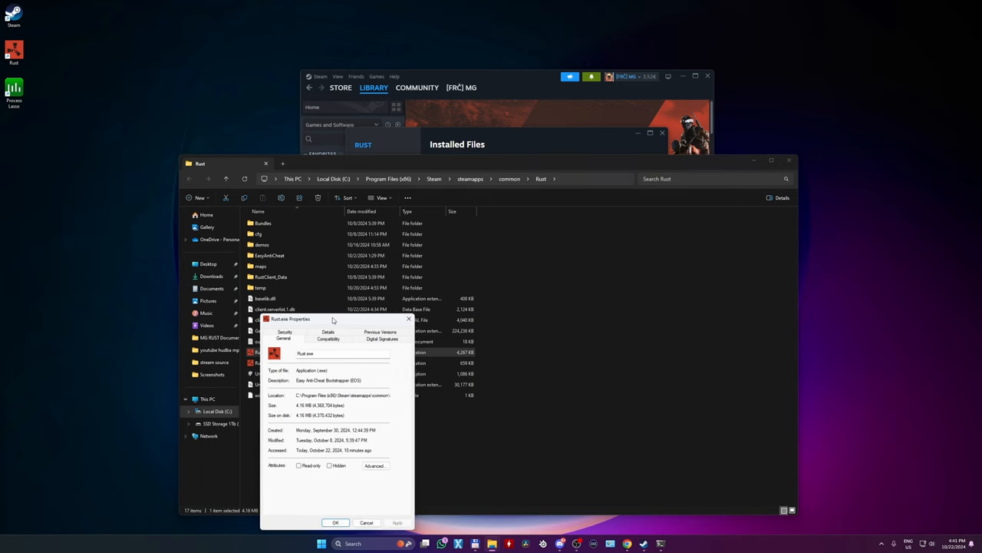
{"action": "left_click", "coordinate": [328, 338]}
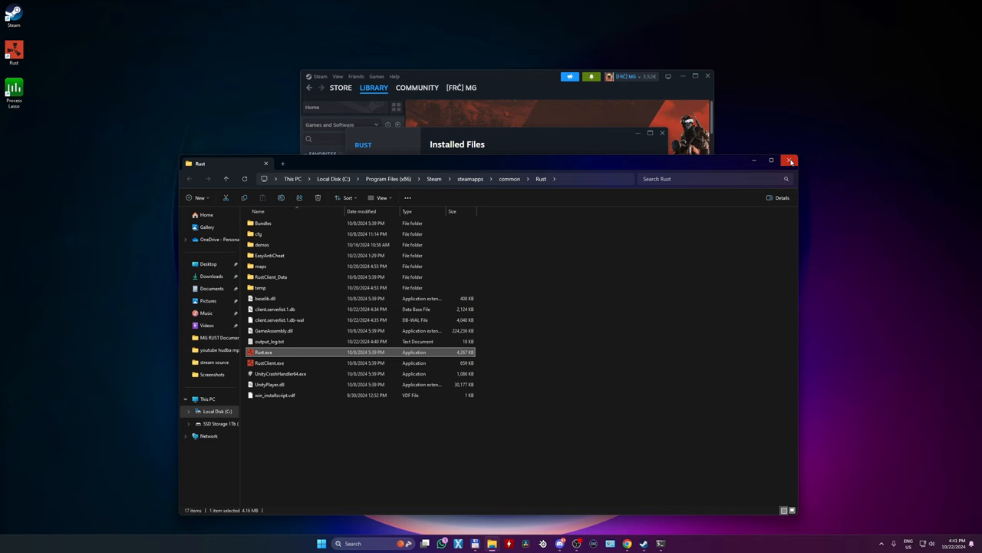
{"action": "left_click", "coordinate": [790, 162]}
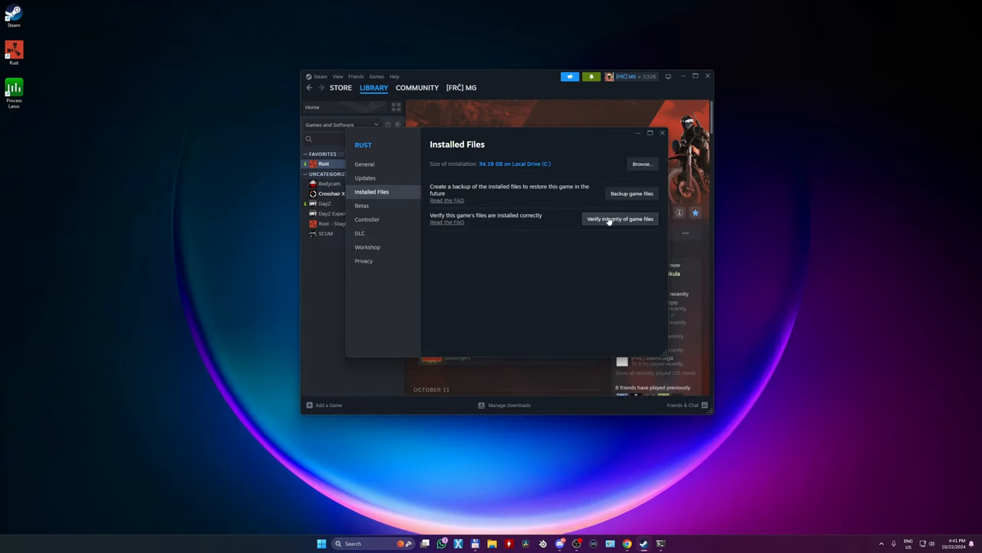
- Verify integrity of Rust's 2781 game files, then close its Properties window
{"action": "left_click", "coordinate": [620, 219]}
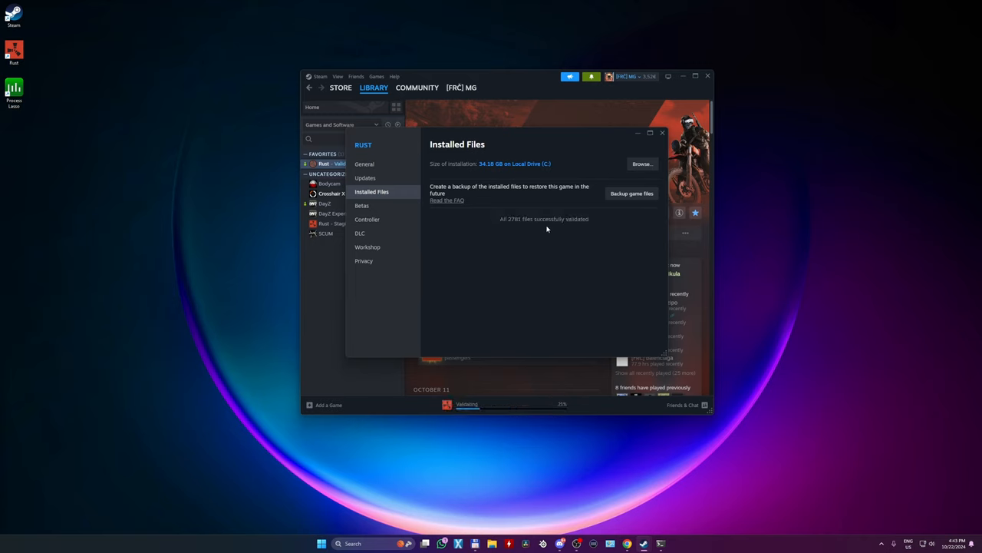
{"action": "left_click", "coordinate": [661, 133]}
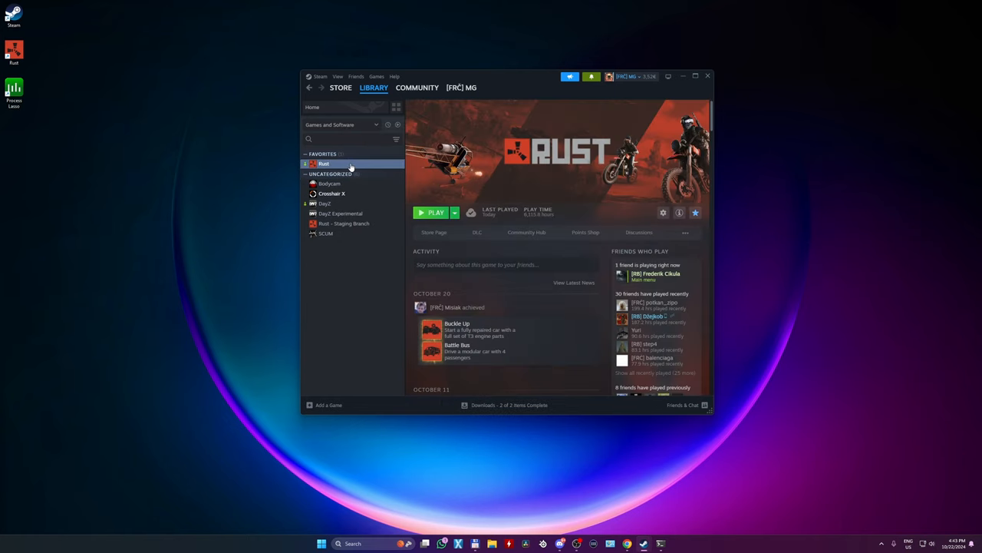
- Set Rust's launch options to -client.headlerp 5 -force-feature-level-11-0 and close Properties
{"action": "left_click", "coordinate": [663, 213]}
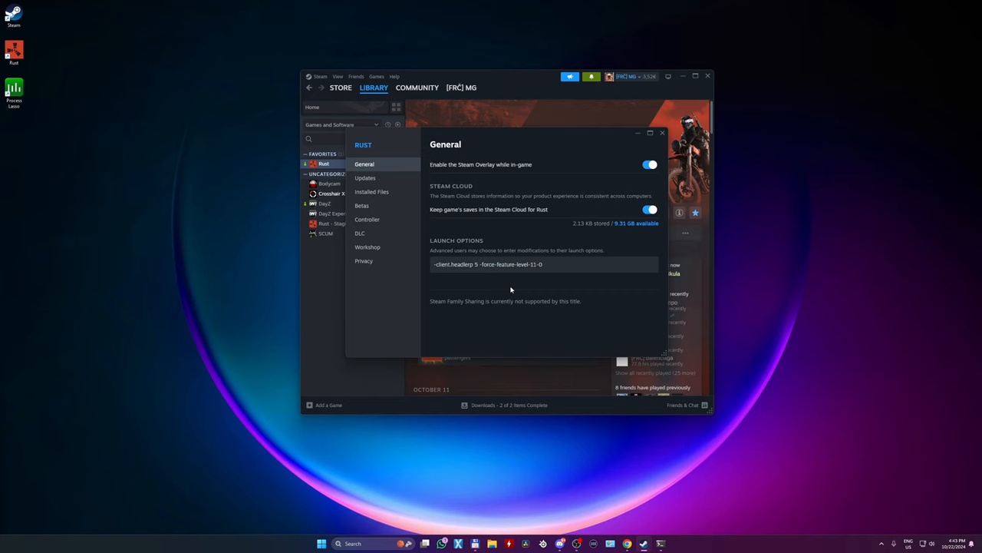
{"action": "mouse_move", "coordinate": [667, 143]}
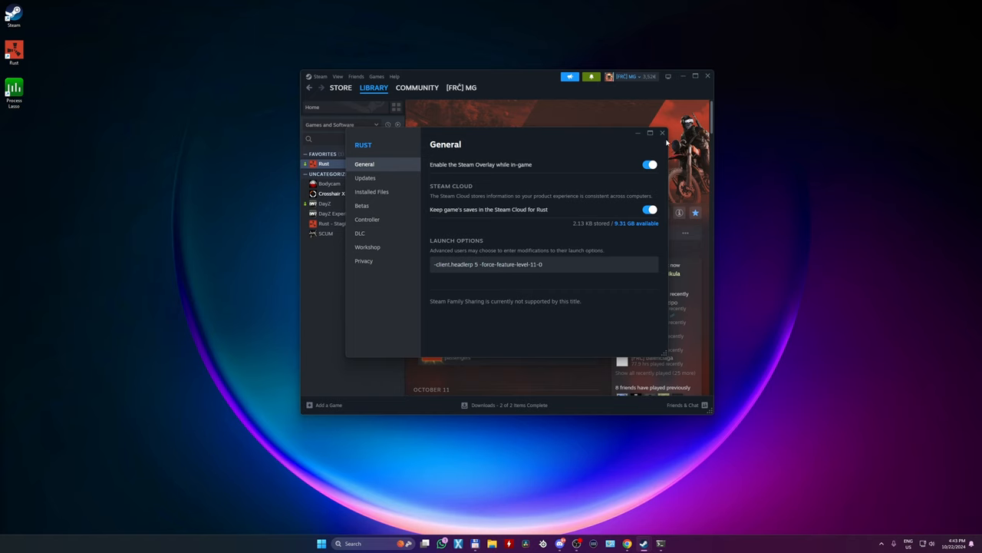
{"action": "left_click", "coordinate": [662, 133]}
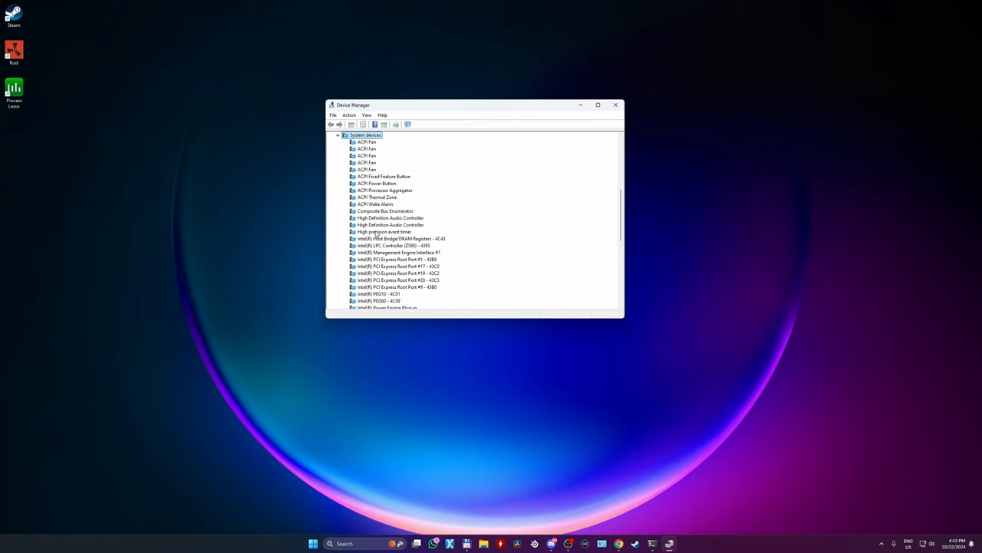
- Disable the High precision event timer device, then close Device Manager
{"action": "left_click", "coordinate": [385, 231]}
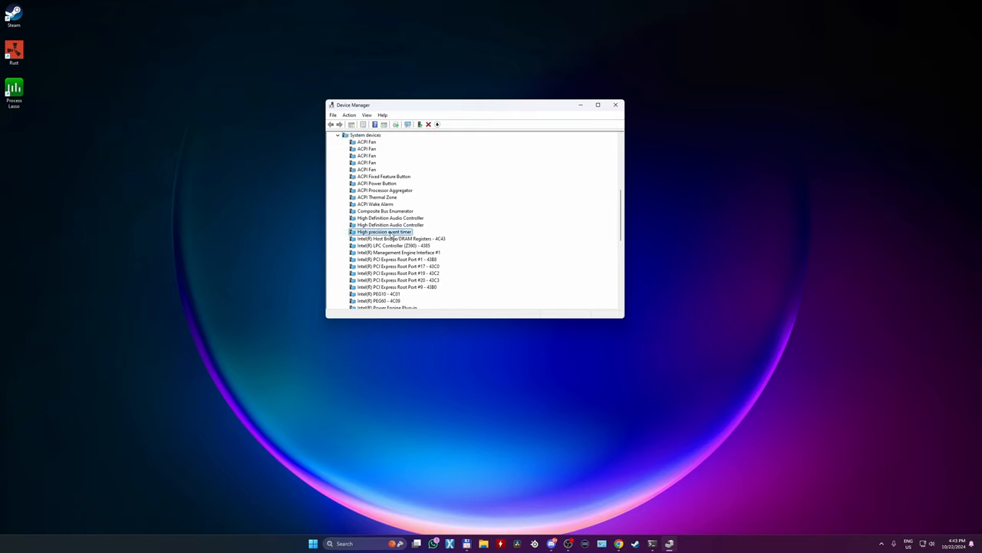
{"action": "right_click", "coordinate": [384, 231]}
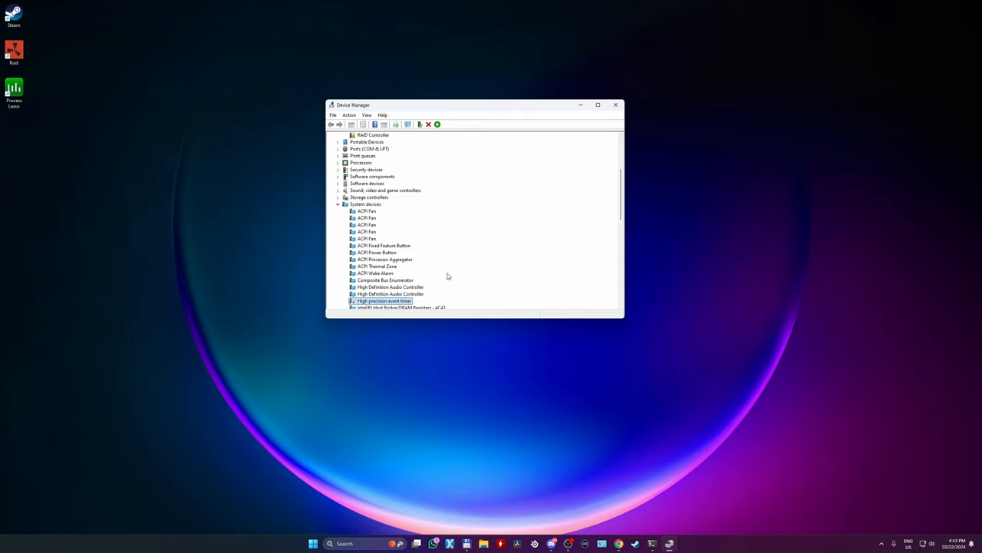
{"action": "scroll", "scroll_direction": "down", "scroll_amount": 3}
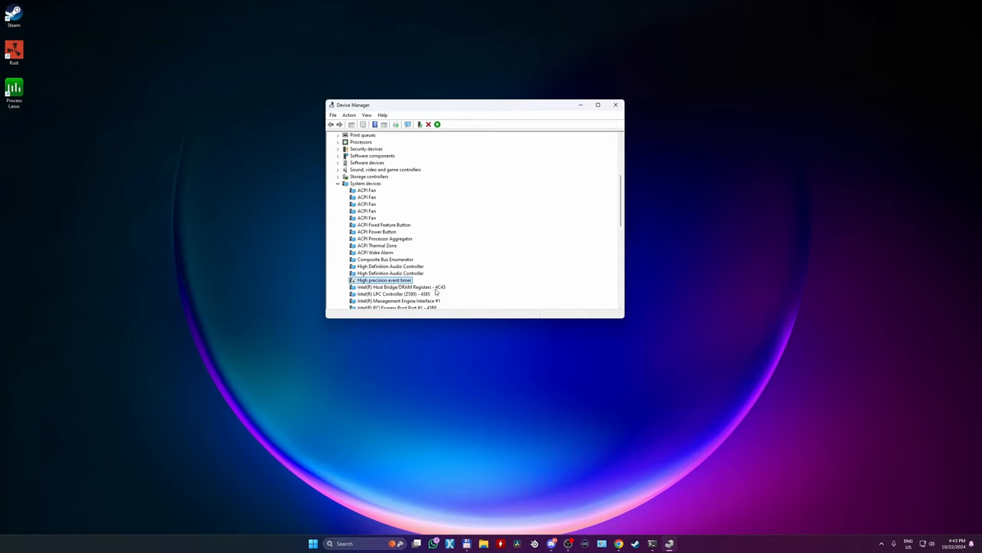
{"action": "left_click", "coordinate": [615, 104]}
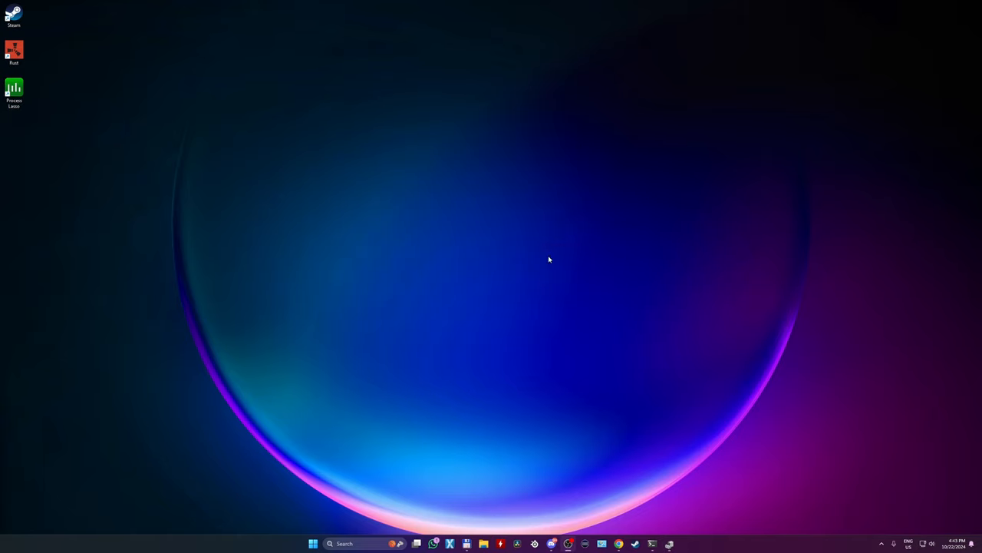
{"action": "mouse_move", "coordinate": [456, 285]}
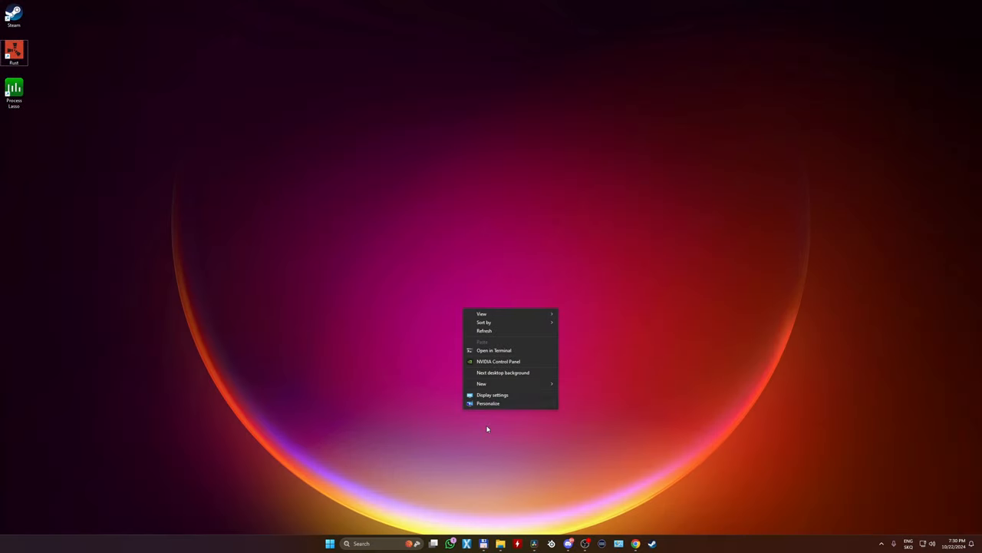
- Uncheck Enable G-SYNC in NVIDIA Control Panel and close the panel
{"action": "left_click", "coordinate": [493, 334]}
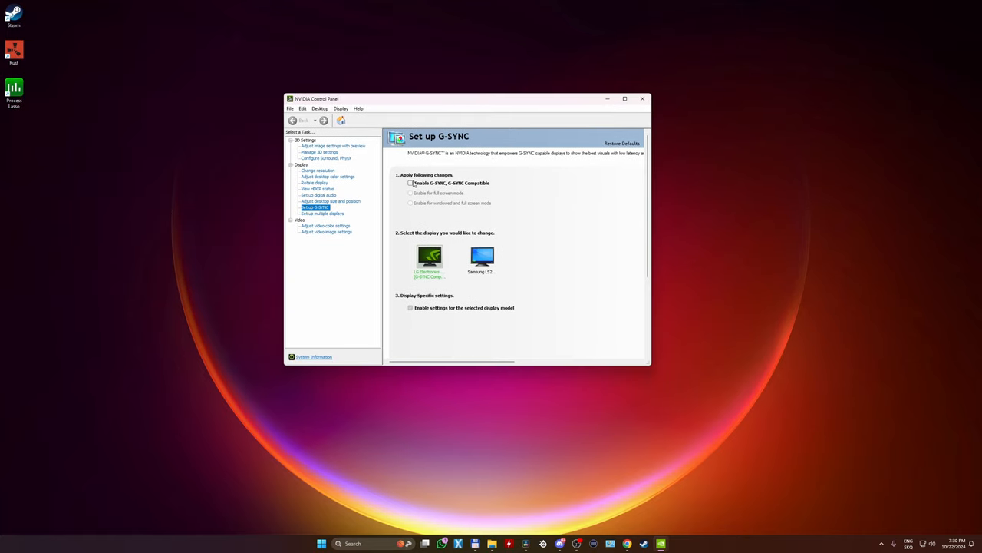
{"action": "mouse_move", "coordinate": [436, 210]}
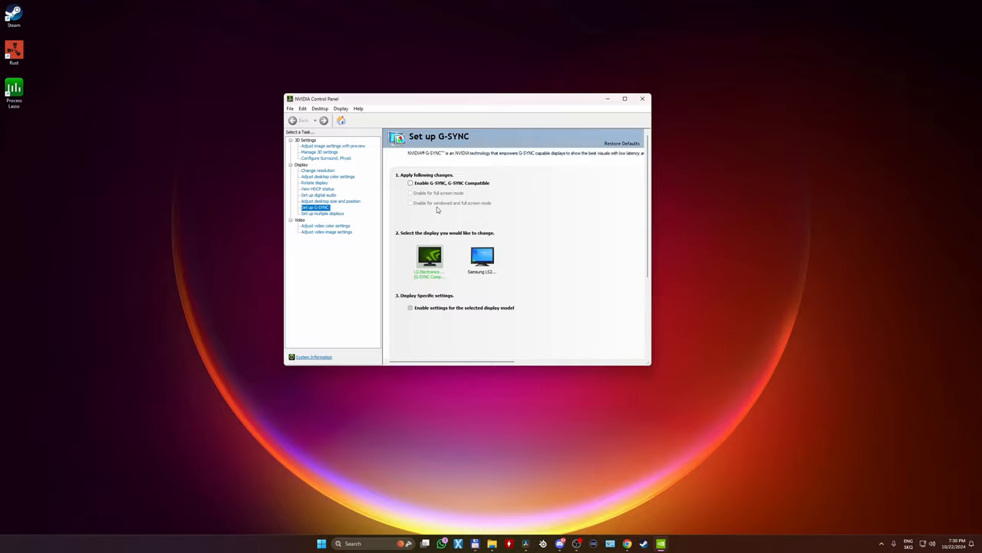
{"action": "left_click", "coordinate": [642, 99]}
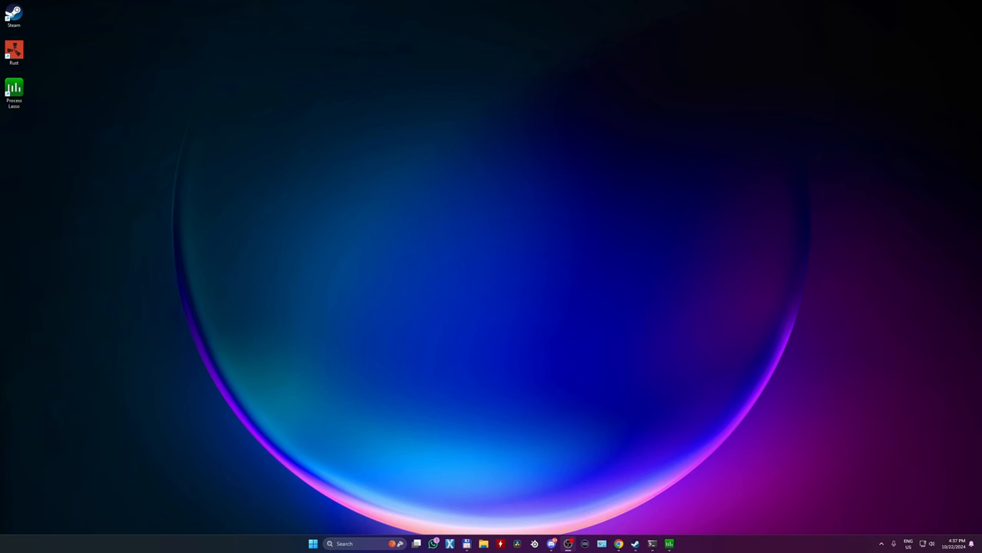
{"action": "mouse_move", "coordinate": [582, 435]}
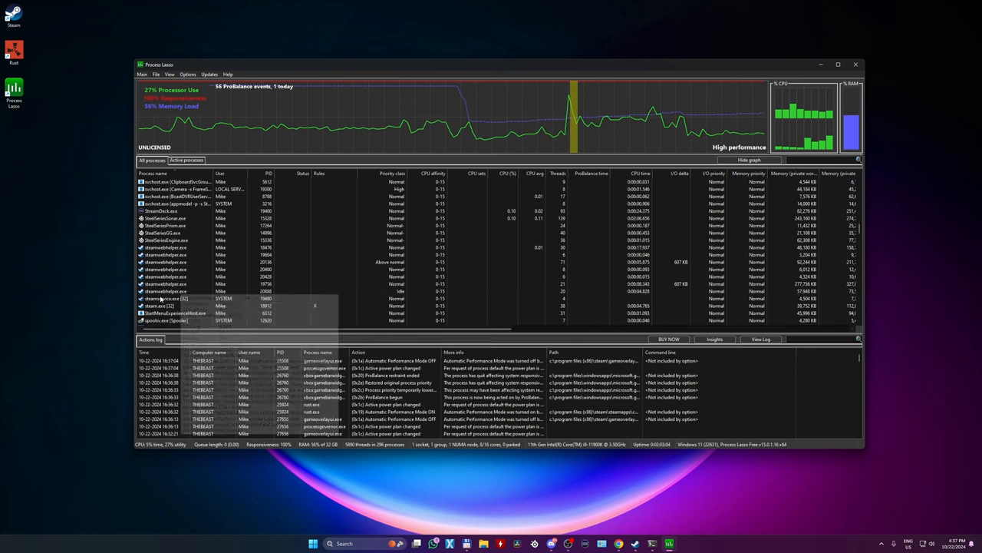
- Show the Current/Always CPU Affinity options for steam.exe in Process Lasso
{"action": "right_click", "coordinate": [161, 305]}
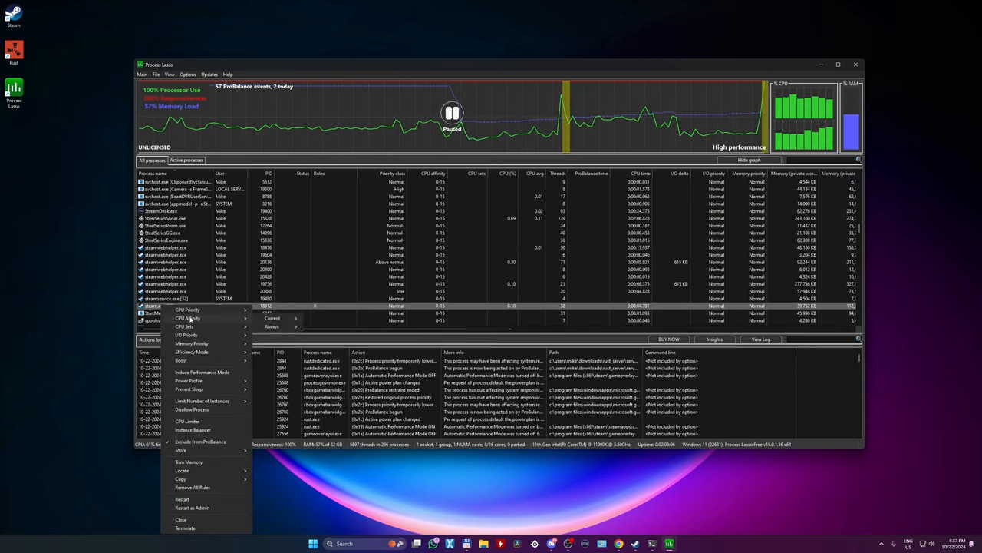
{"action": "left_click", "coordinate": [271, 326]}
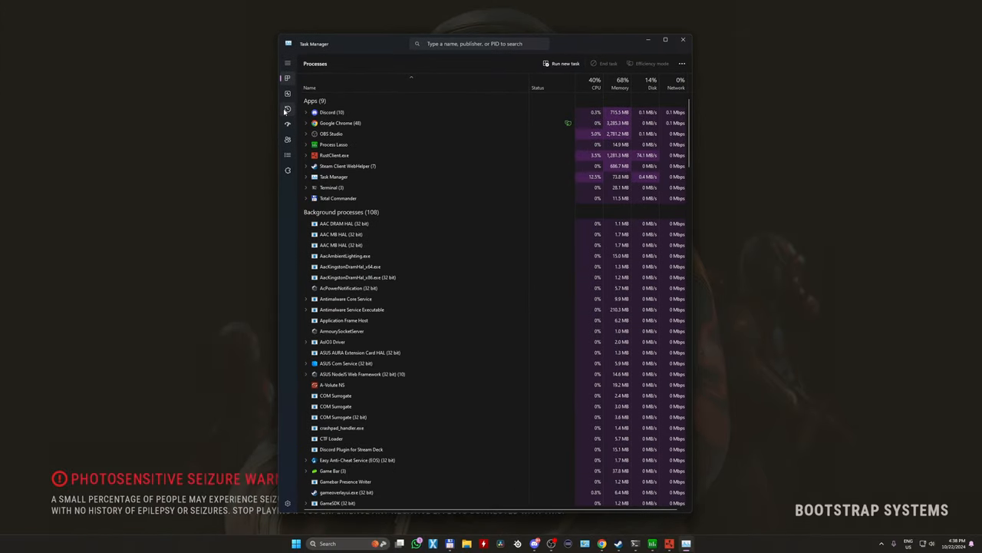
- Open RustClient.exe in Details and clear the odd-numbered CPUs in its processor affinity
{"action": "right_click", "coordinate": [334, 155]}
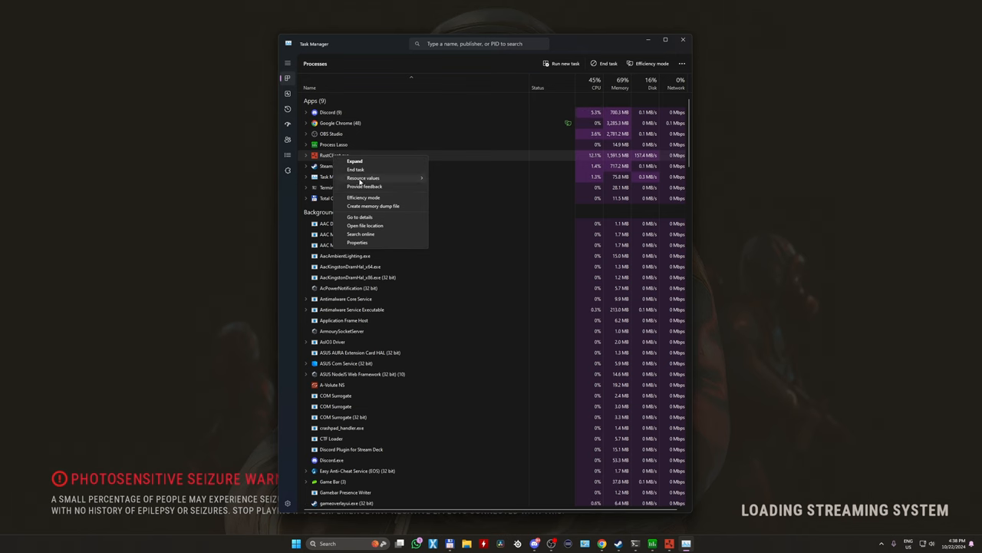
{"action": "left_click", "coordinate": [359, 217]}
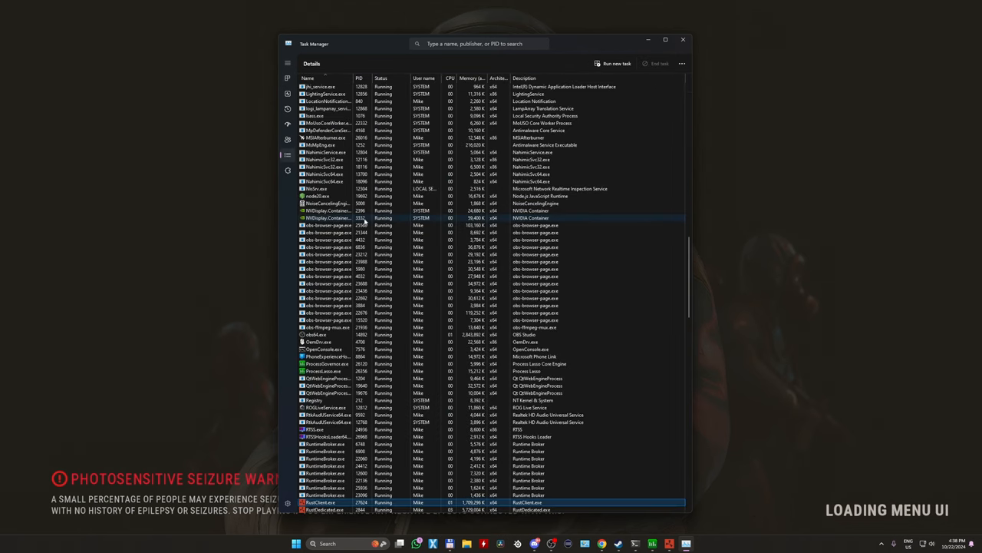
{"action": "scroll", "scroll_direction": "down", "scroll_amount": 3}
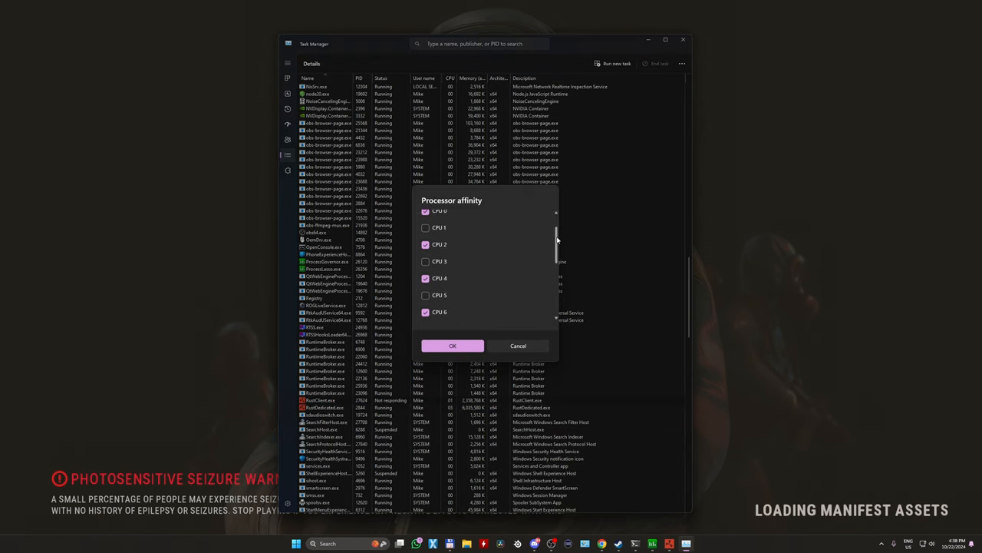
{"action": "scroll", "scroll_direction": "down", "scroll_amount": 3}
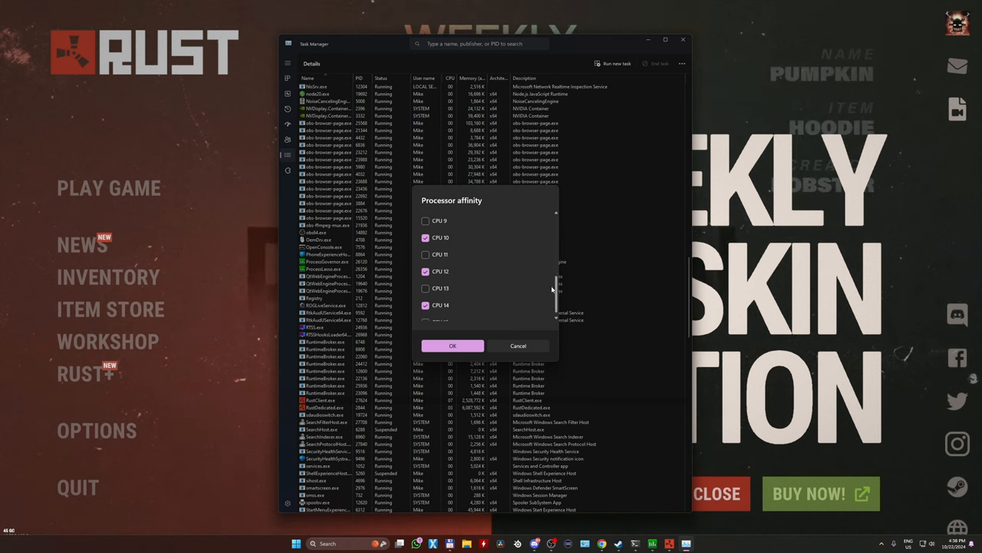
{"action": "scroll", "scroll_direction": "up", "scroll_amount": 3}
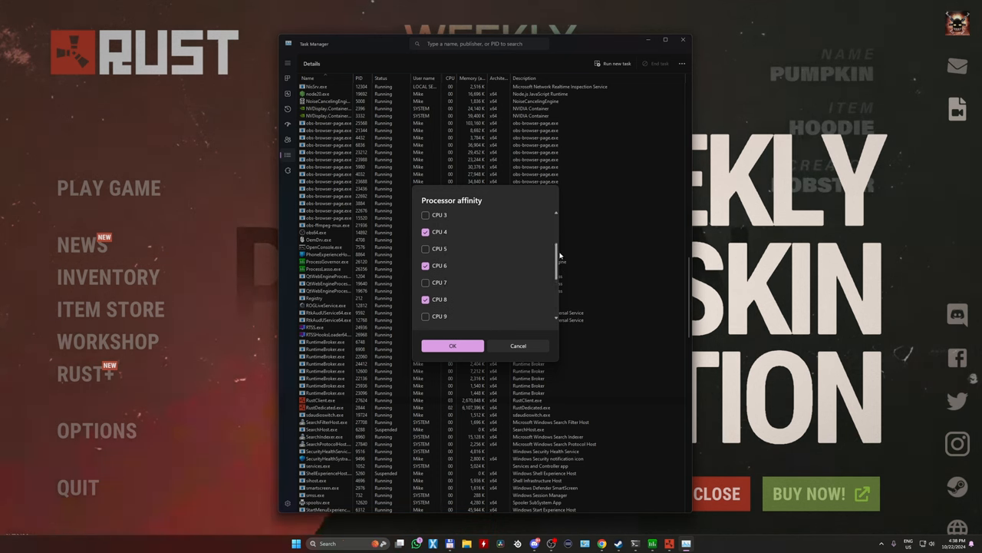